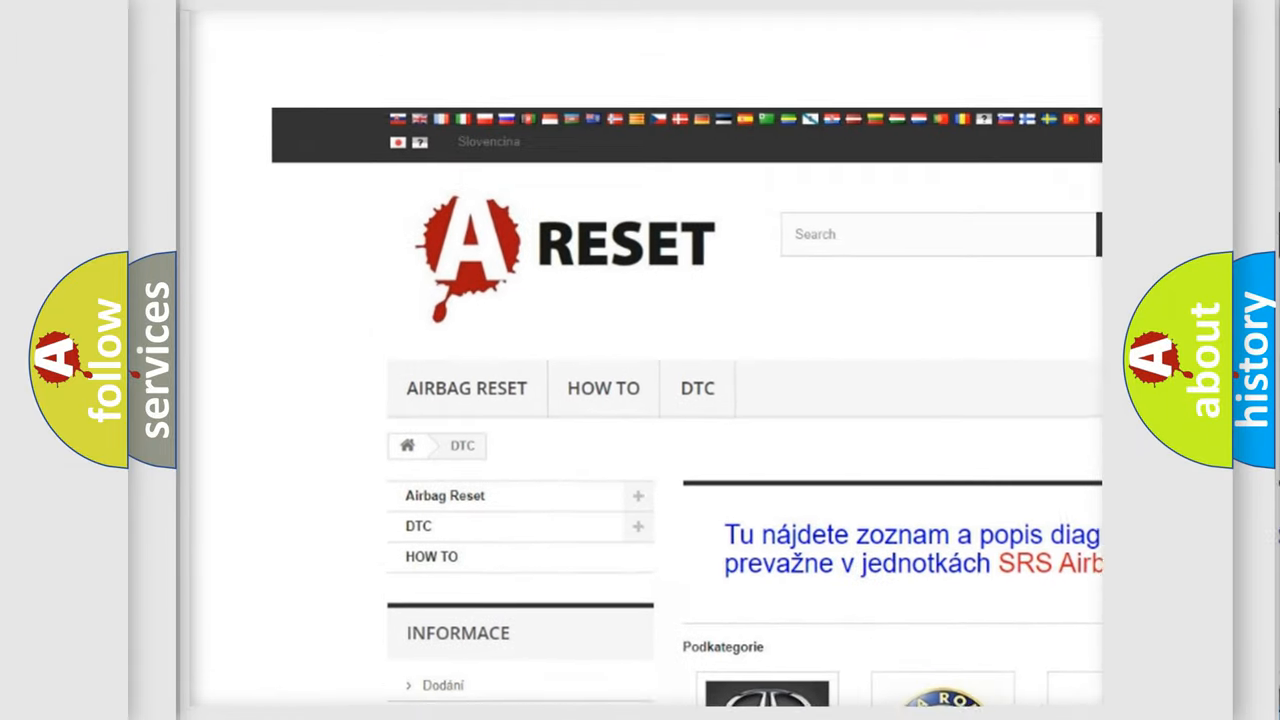
Open the Alfa Romeo DTC tile and scroll through its grid of diagnostic code subcategories
{"action": "scroll", "scroll_direction": "down", "scroll_amount": 3}
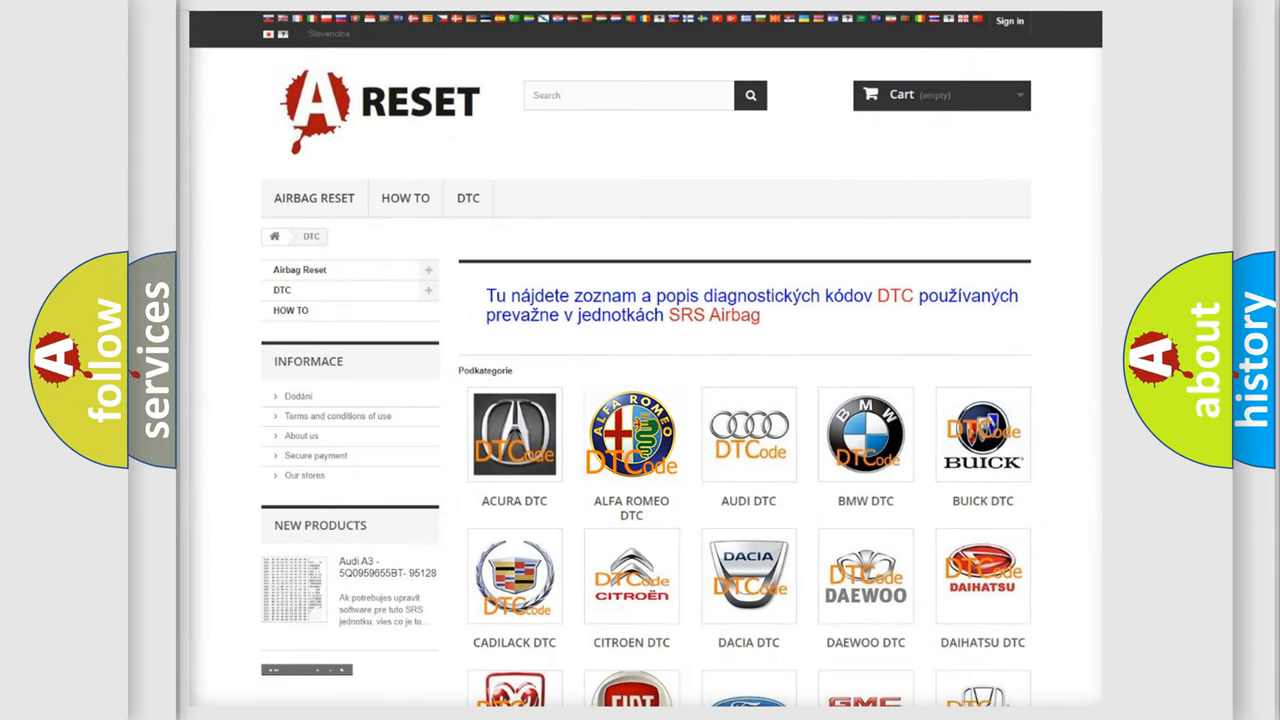
{"action": "left_click", "coordinate": [632, 436]}
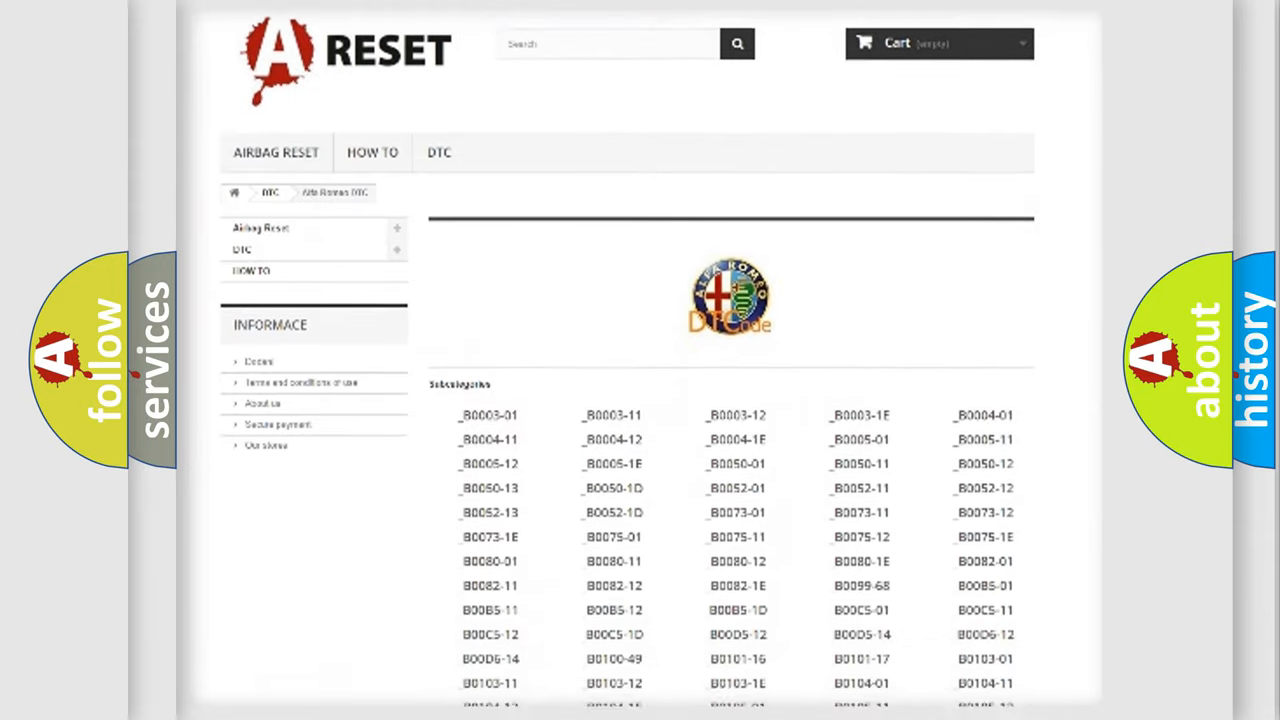
{"action": "scroll", "scroll_direction": "down", "scroll_amount": 3}
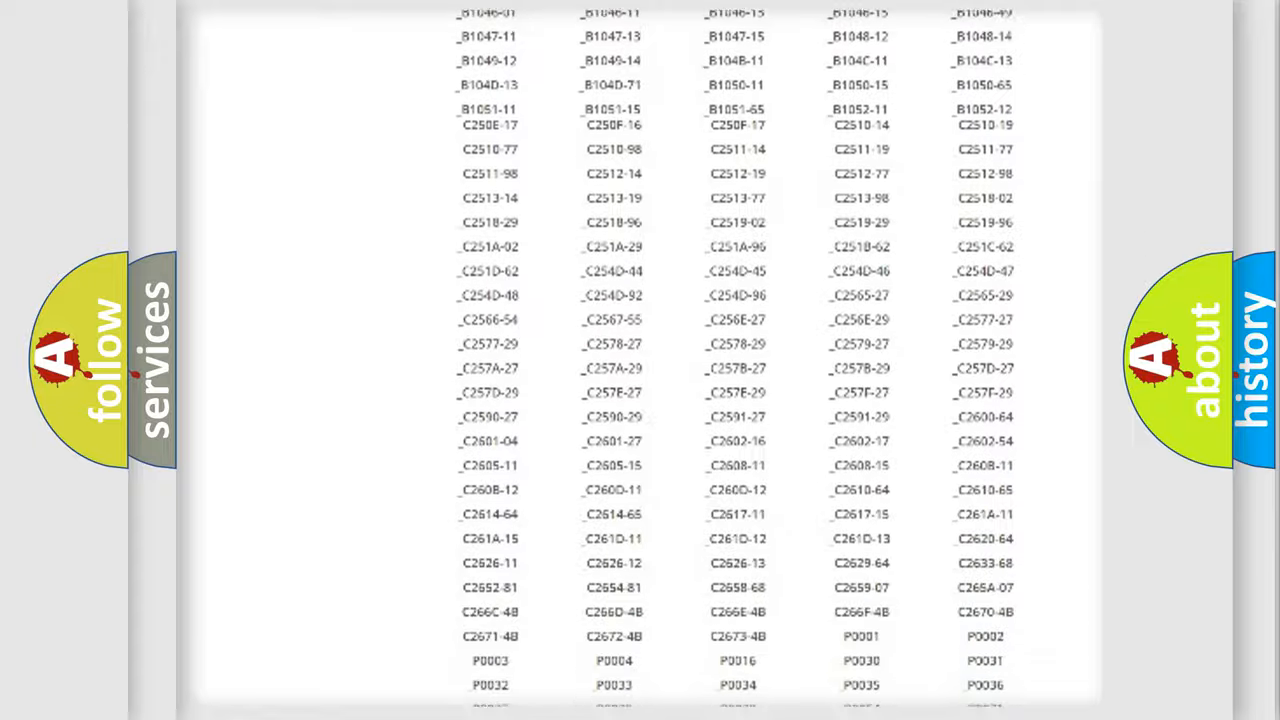